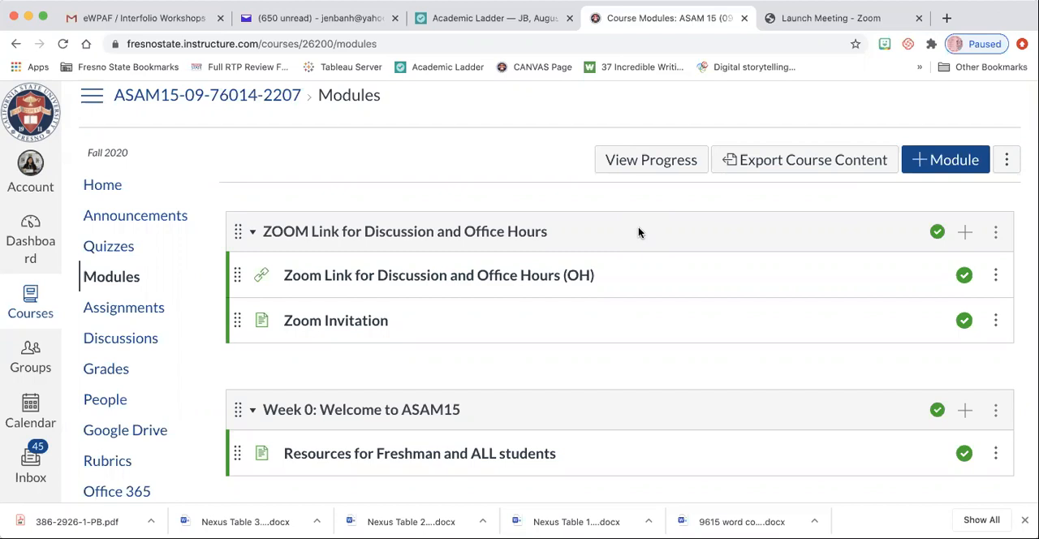
pyautogui.moveTo(445, 195)
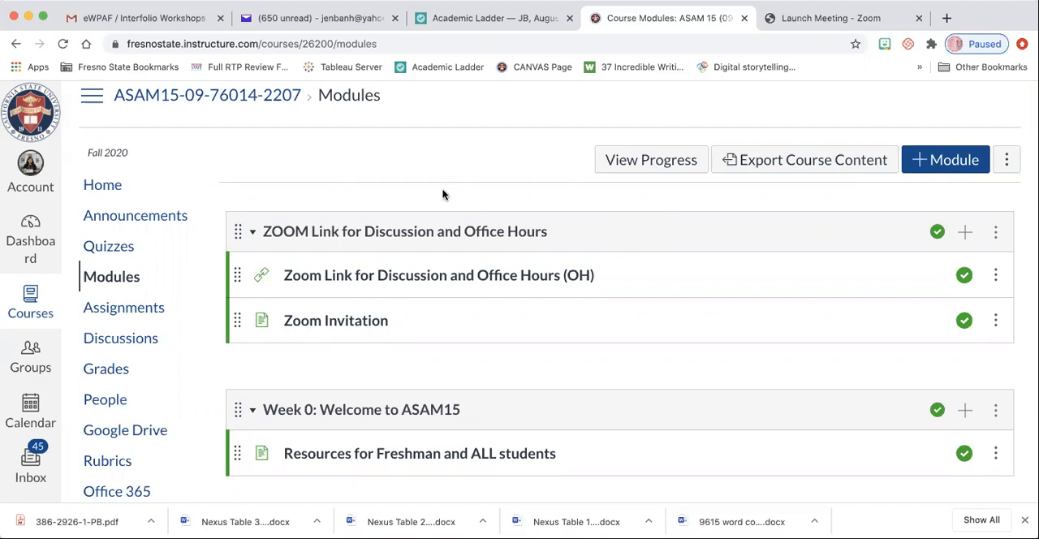
pyautogui.moveTo(268, 177)
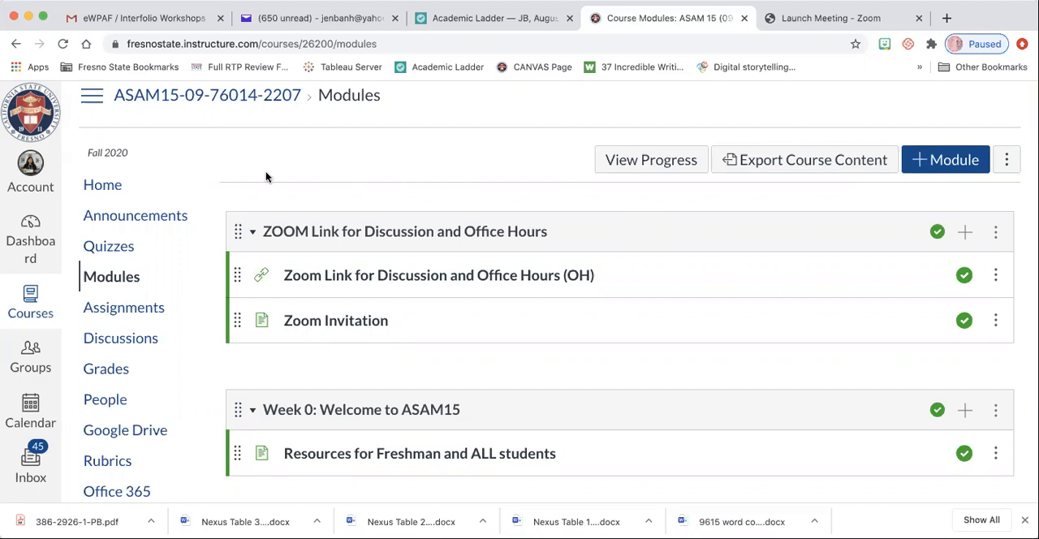
pyautogui.moveTo(153, 360)
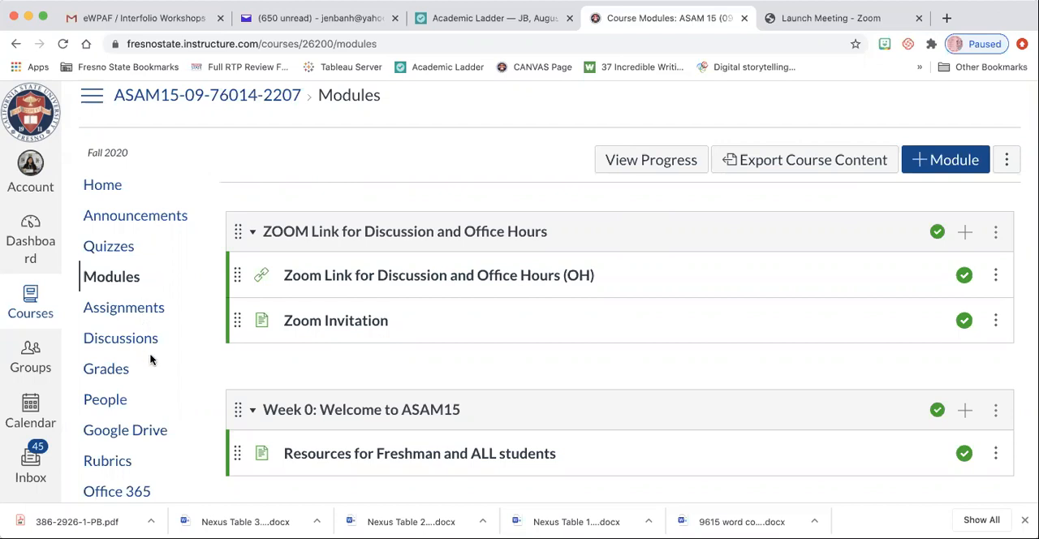
# - Go to the course's Discussions page and start a new discussion
pyautogui.click(121, 337)
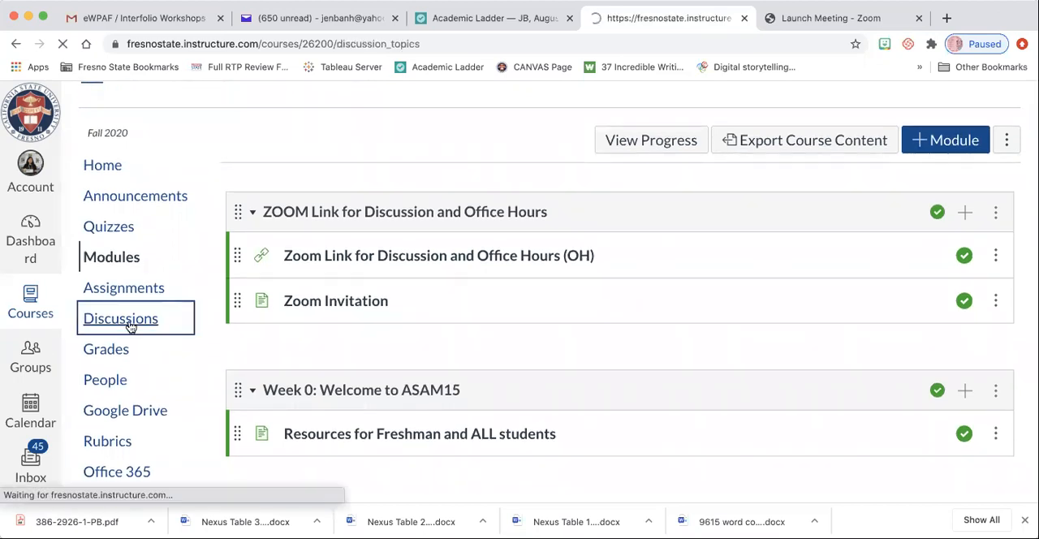
pyautogui.click(120, 318)
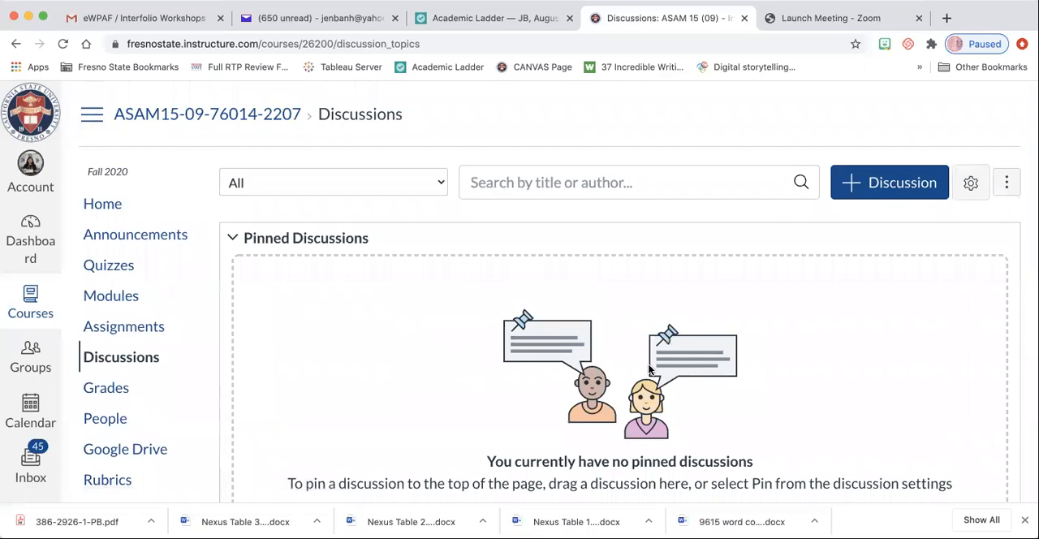
pyautogui.click(890, 181)
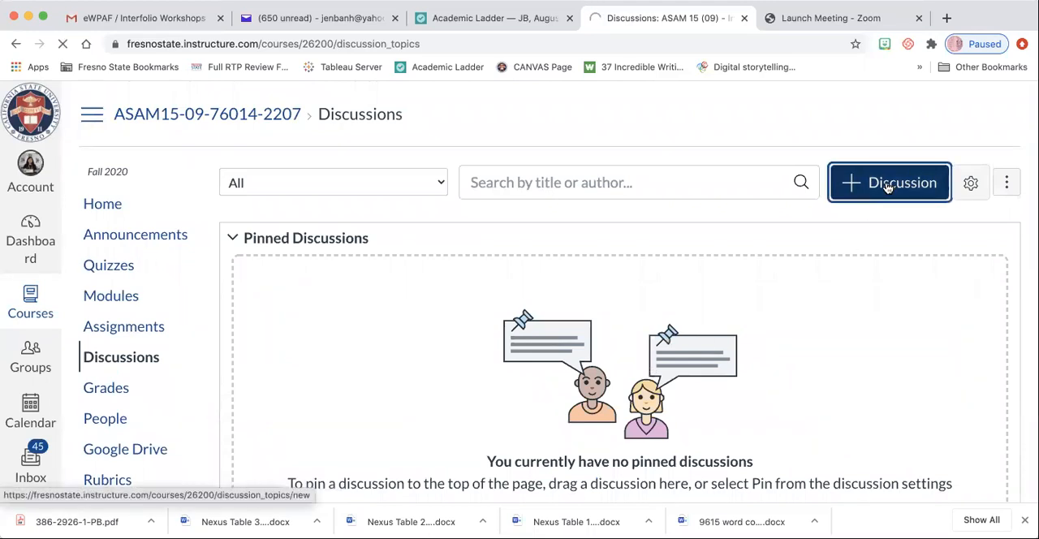
# - Title the discussion 'Precis 2# Precis Summary Journal' using the earlier Precis 2# suggestion
pyautogui.click(890, 182)
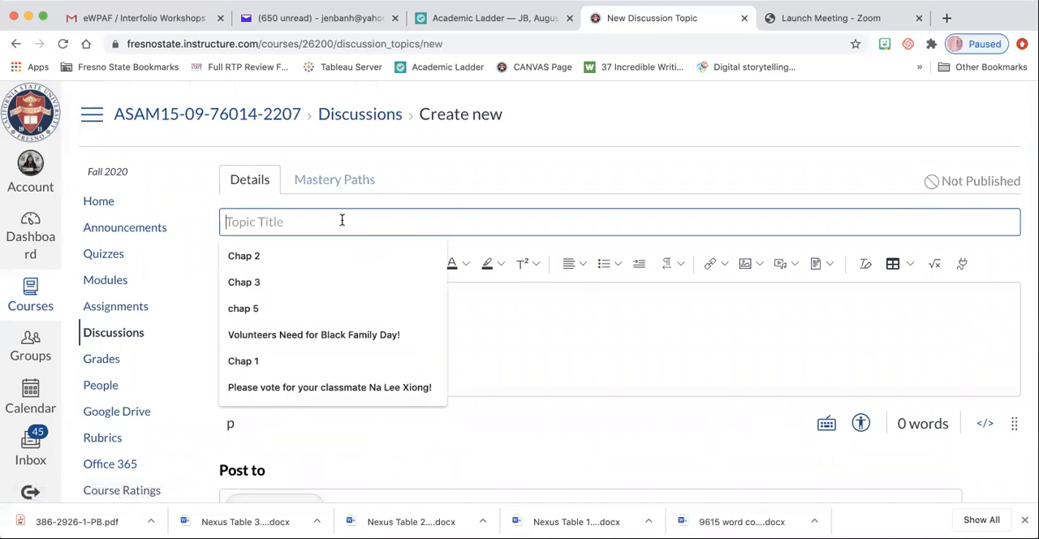
pyautogui.write('Pres')
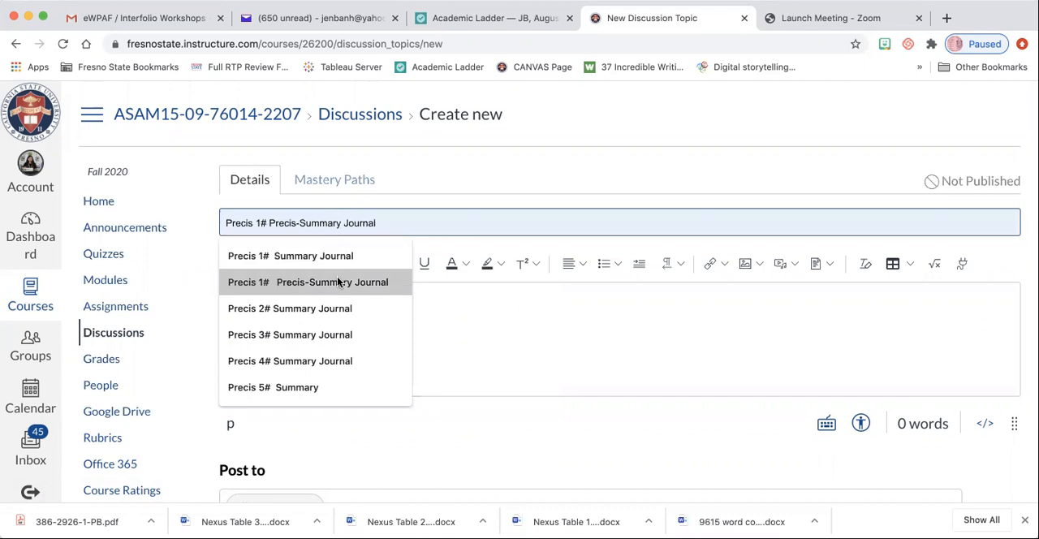
pyautogui.click(289, 308)
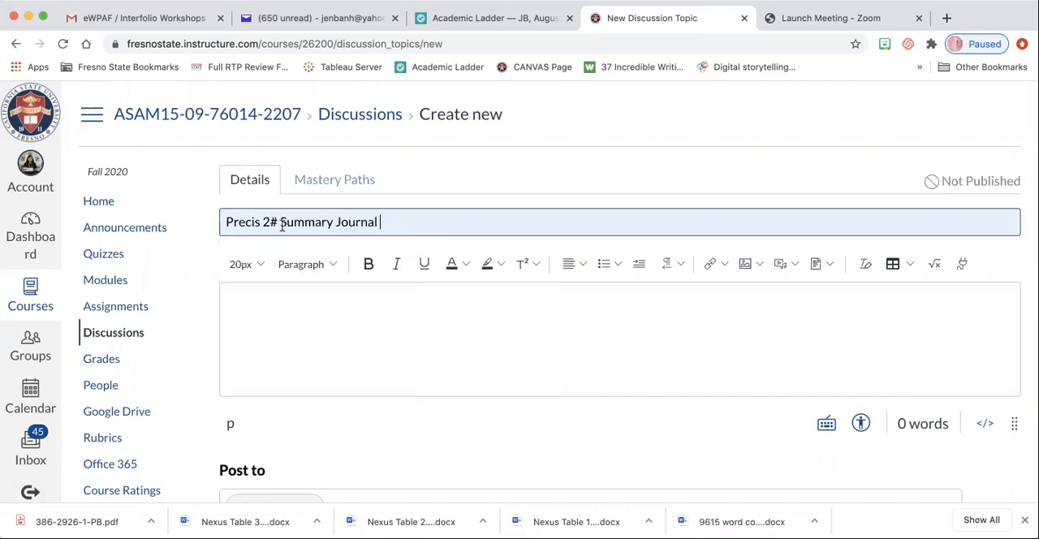
pyautogui.write('Precis')
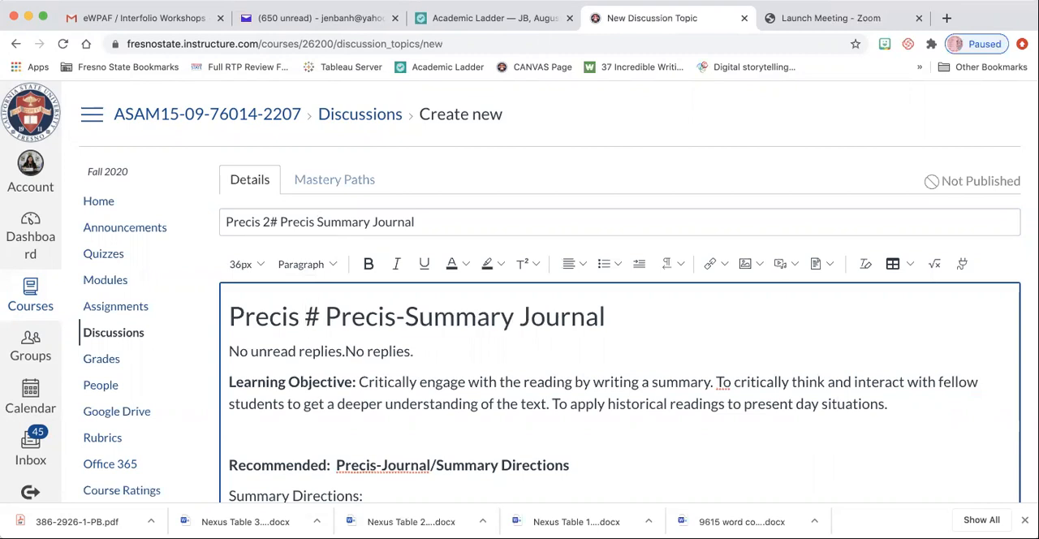
pyautogui.scroll(-3)
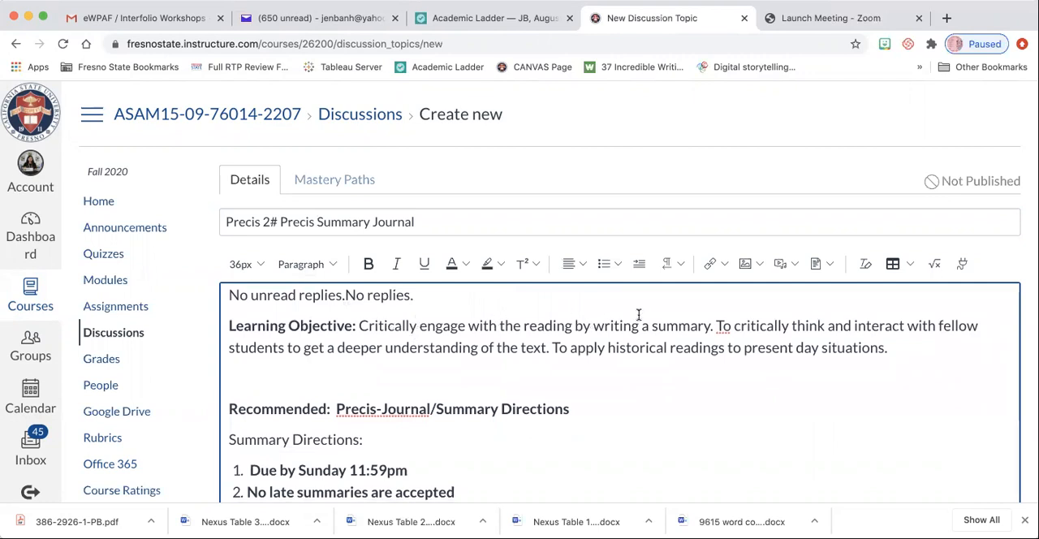
pyautogui.moveTo(626, 373)
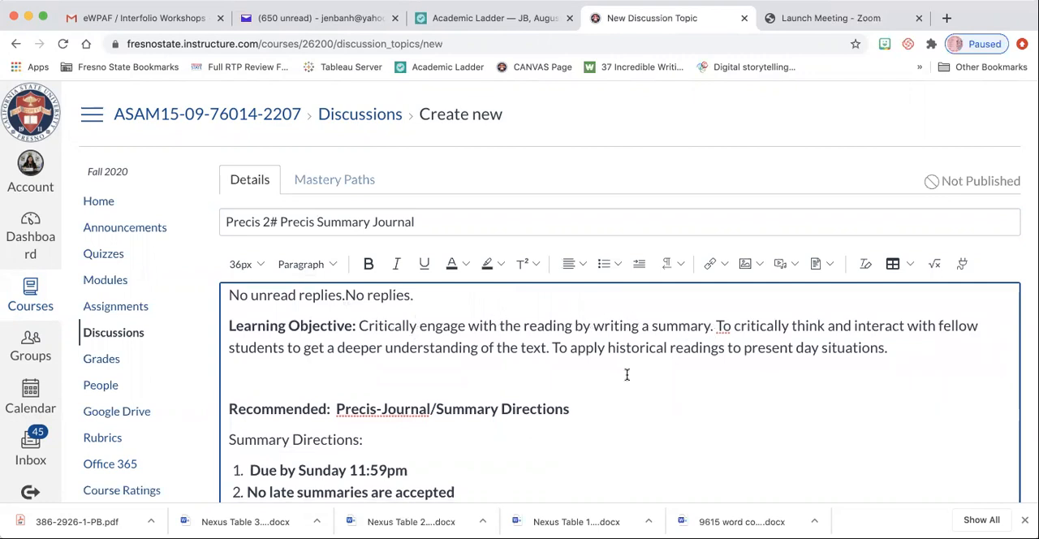
pyautogui.scroll(-3)
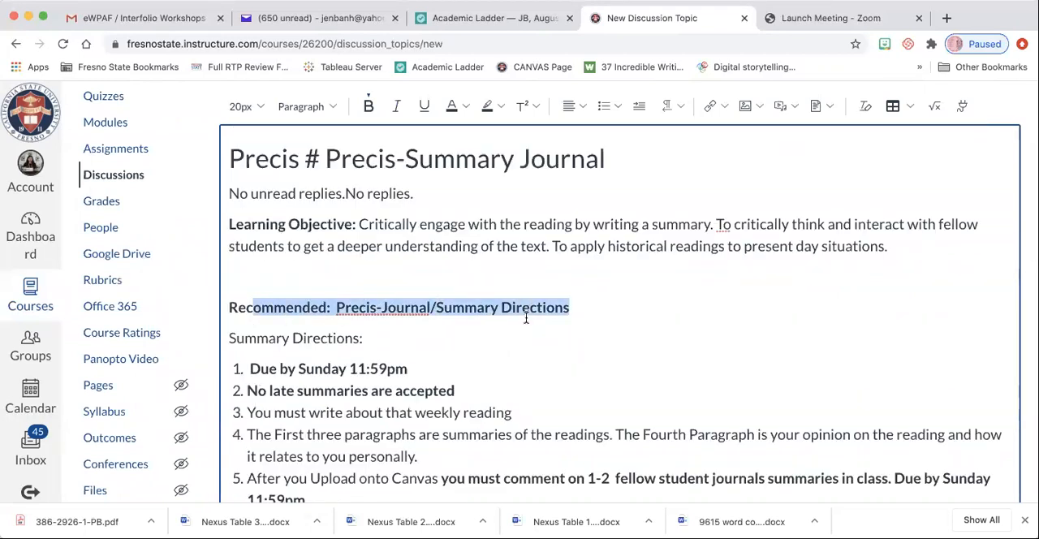
pyautogui.scroll(-3)
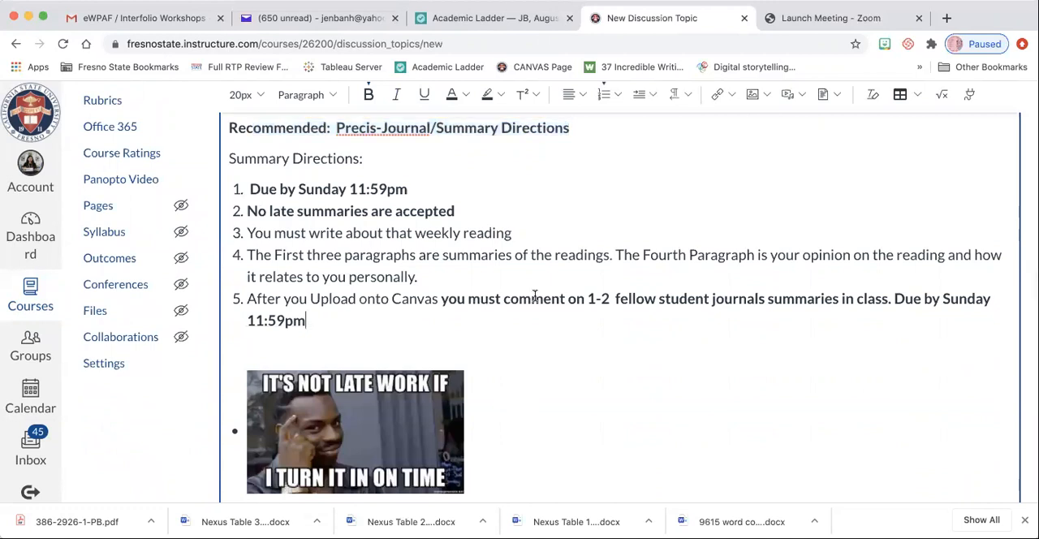
pyautogui.scroll(-3)
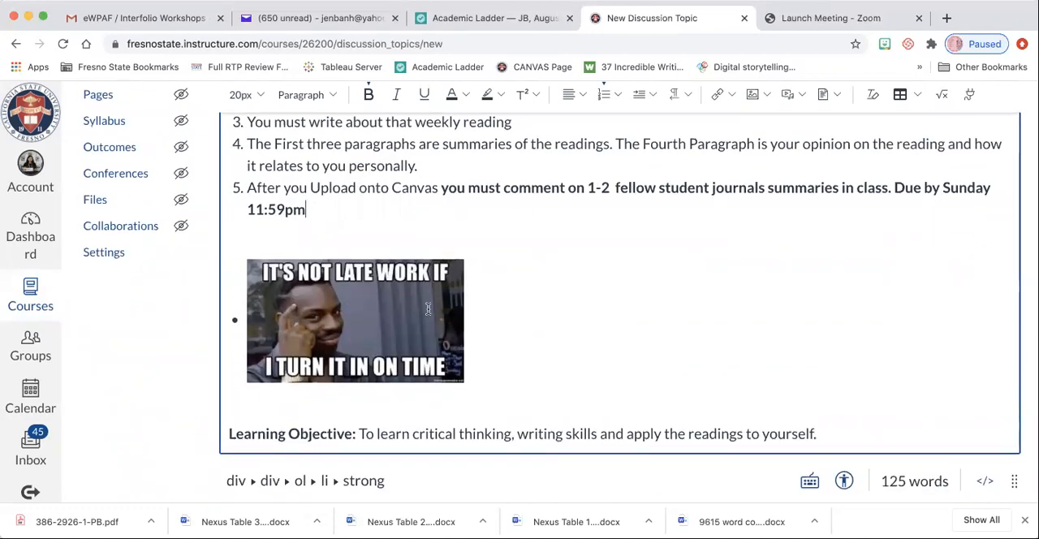
pyautogui.scroll(-3)
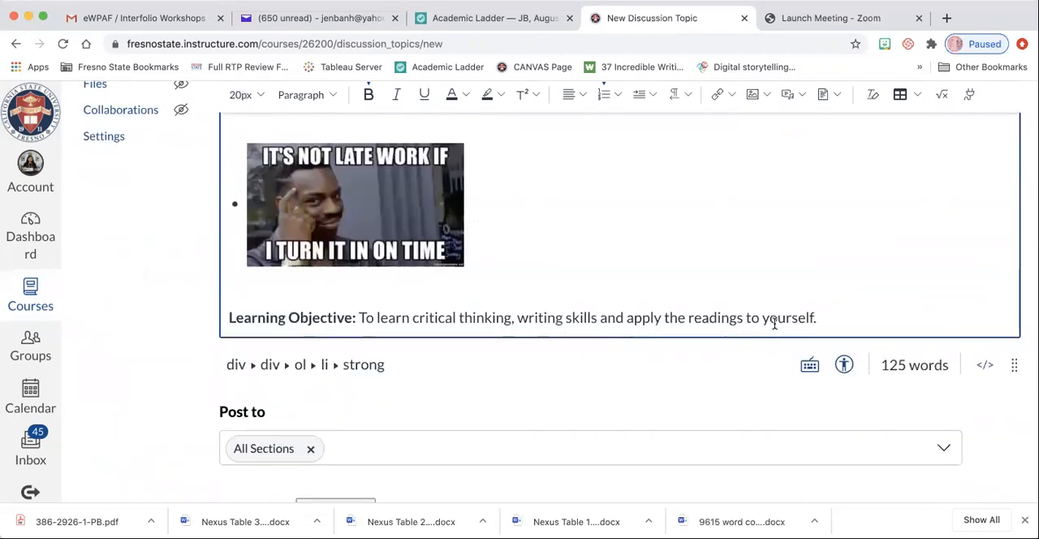
# - Make the discussion graded with threaded replies and worth 10 points
pyautogui.scroll(-3)
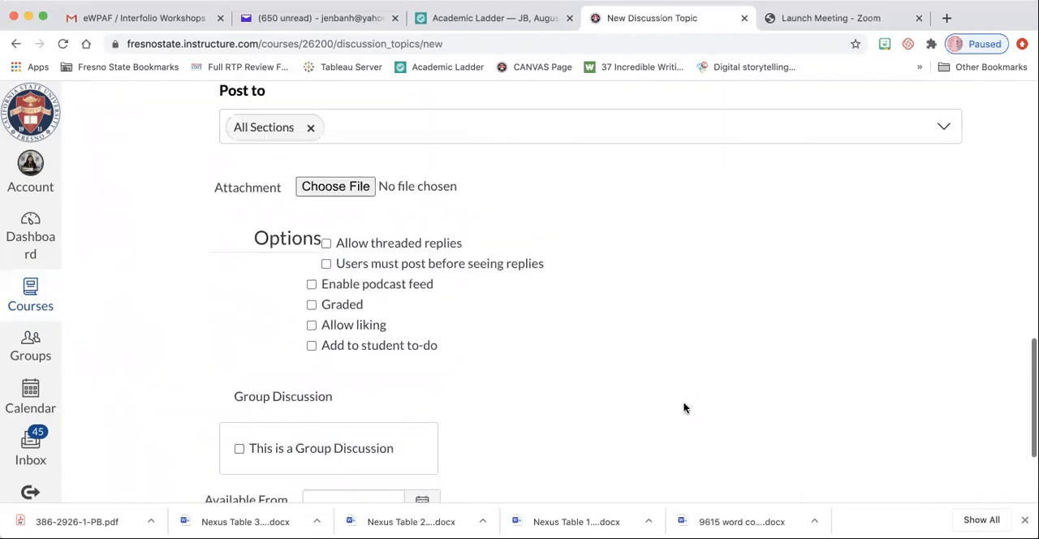
pyautogui.scroll(3)
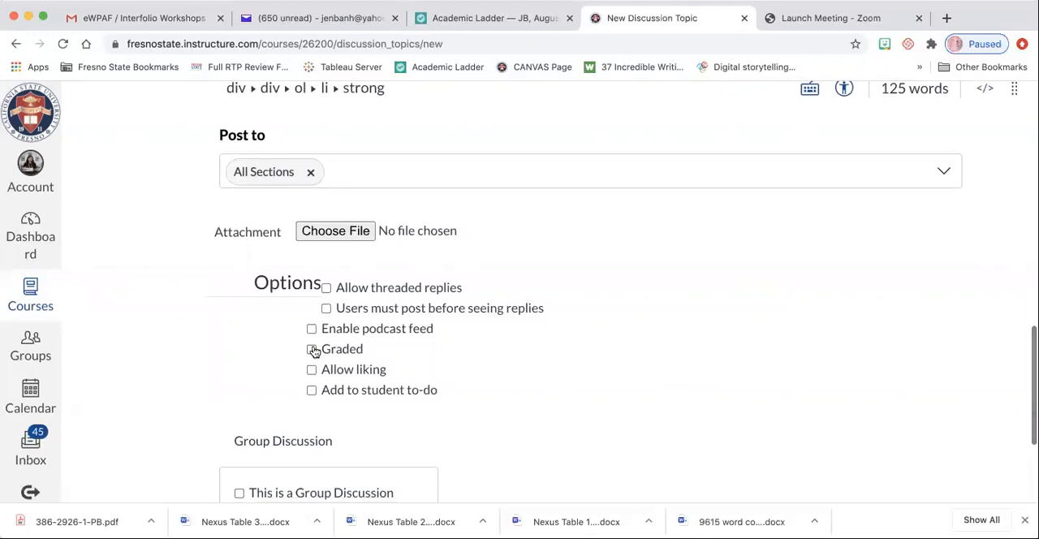
pyautogui.click(311, 349)
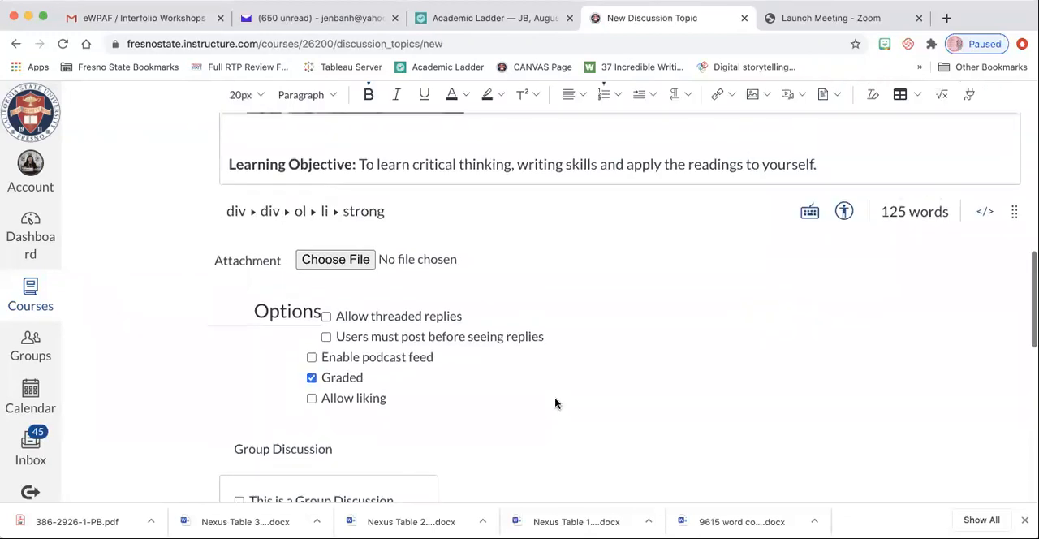
pyautogui.click(325, 315)
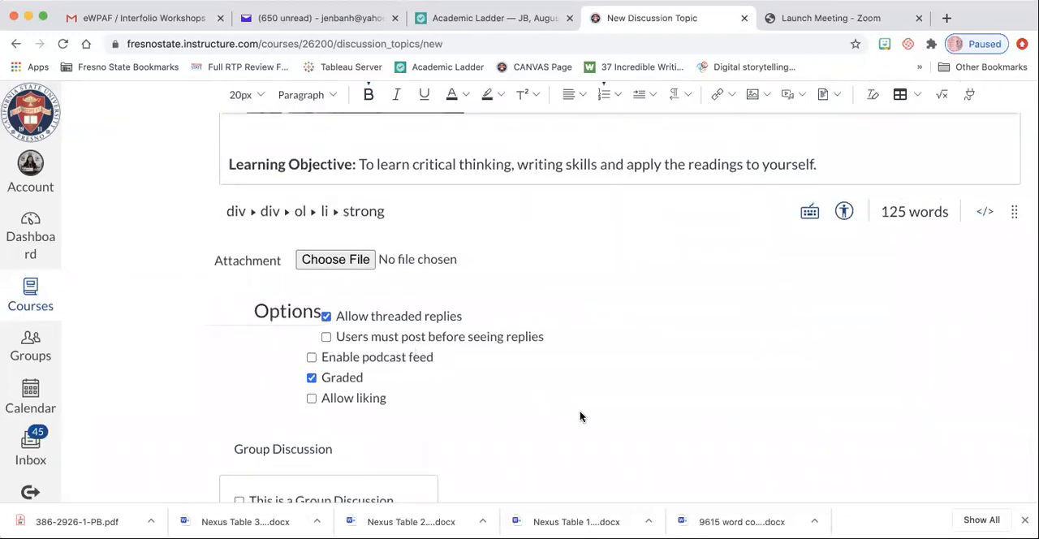
pyautogui.scroll(-3)
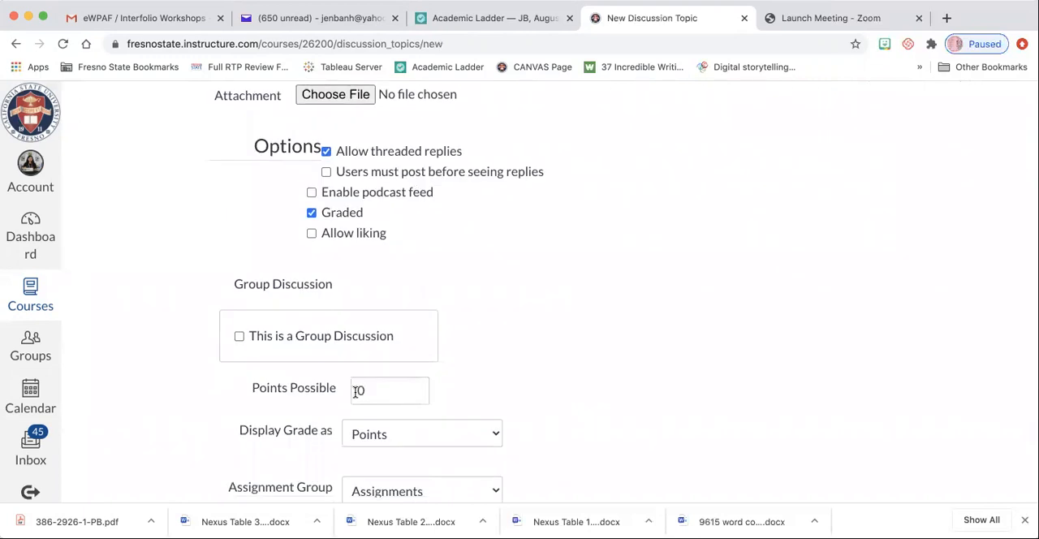
pyautogui.write('1')
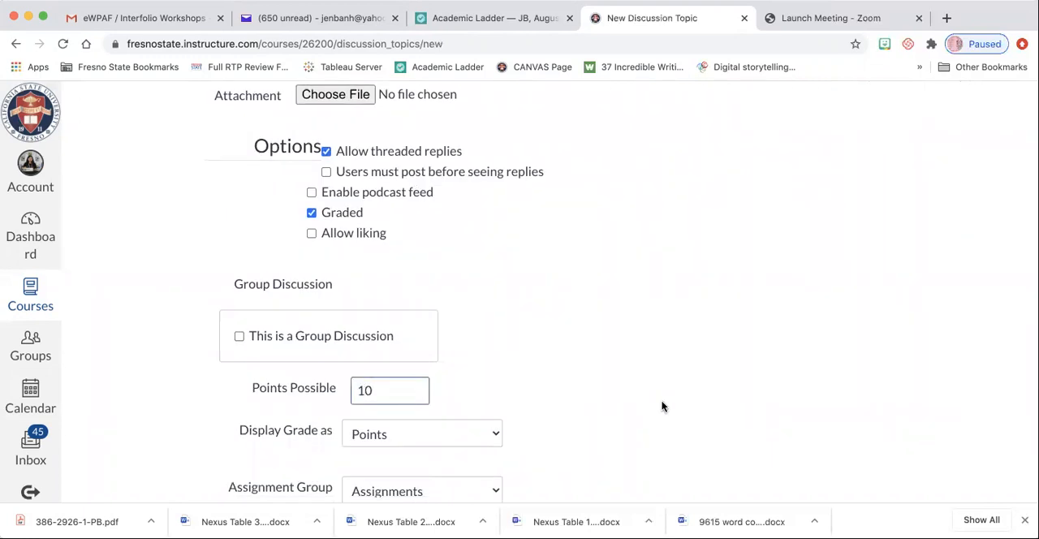
pyautogui.scroll(-3)
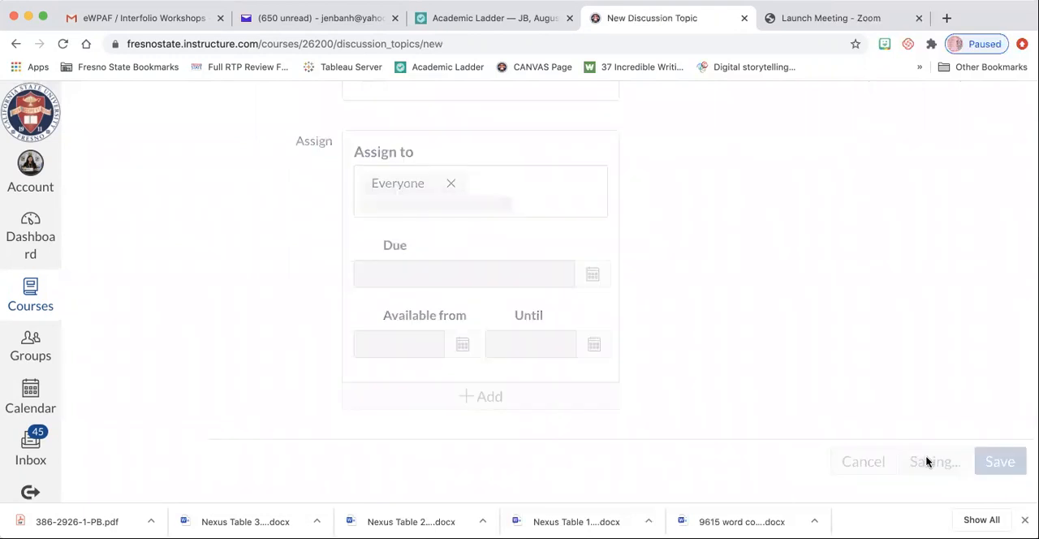
# - Save and publish the new discussion
pyautogui.click(1000, 461)
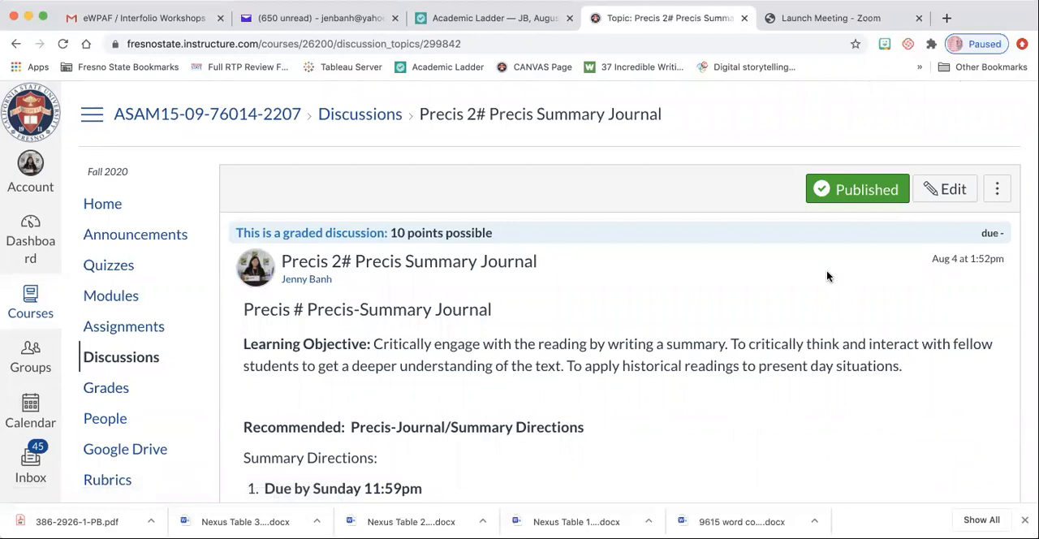
pyautogui.moveTo(873, 132)
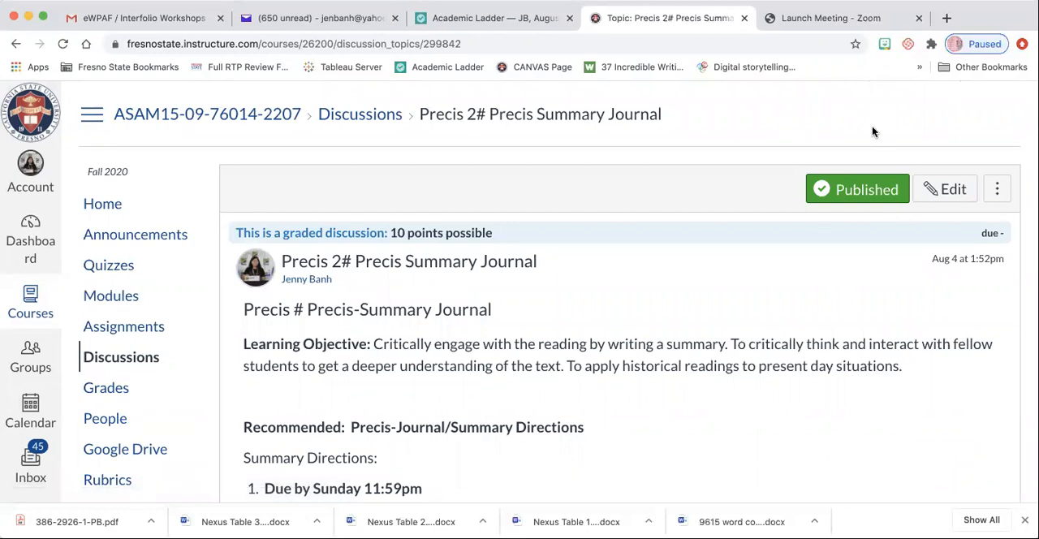